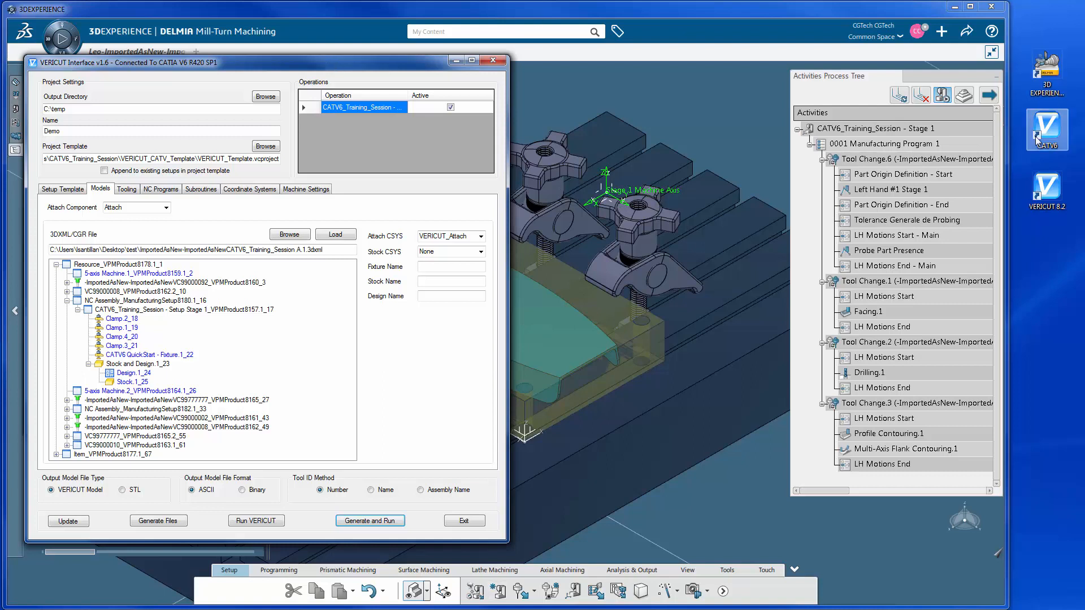
{"action": "mouse_move", "coordinate": [1046, 133]}
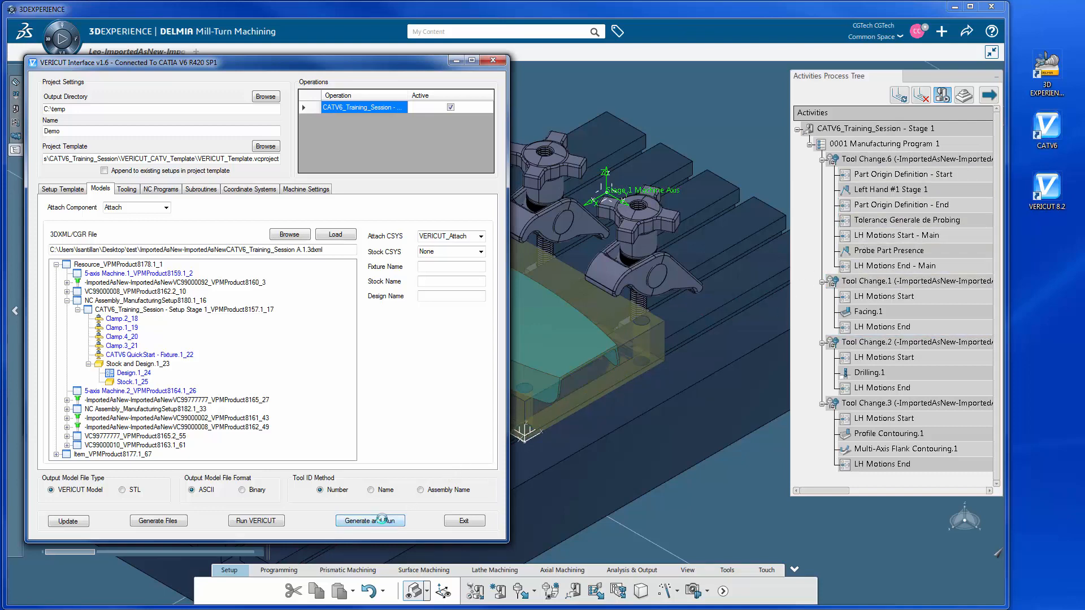
Generate and Run the Demo setup from the VERICUT Interface to launch VERICUT 8.2
{"action": "left_click", "coordinate": [369, 521]}
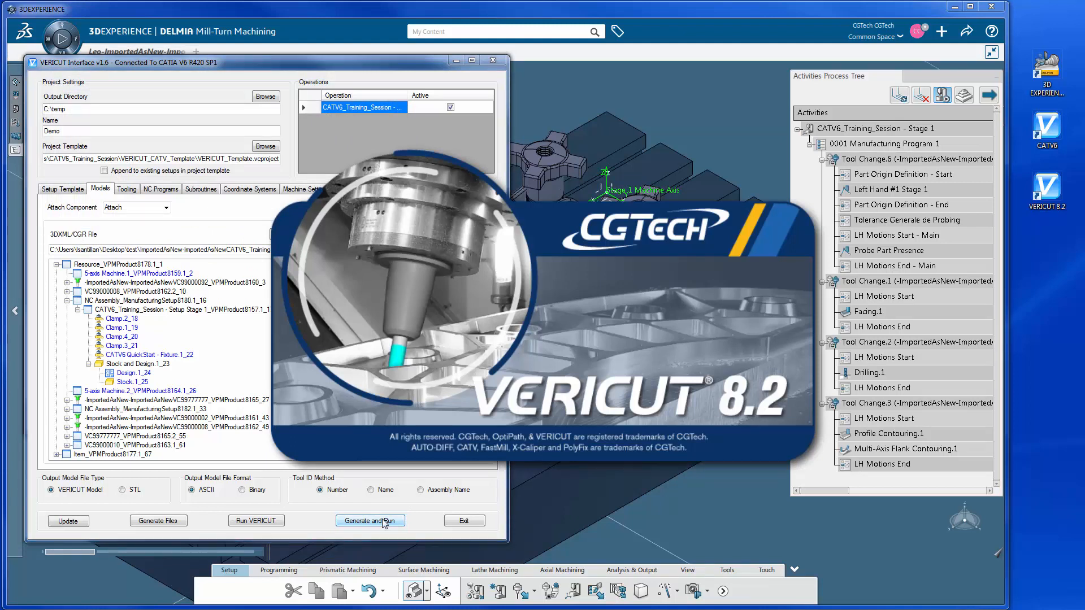
{"action": "left_click", "coordinate": [369, 520]}
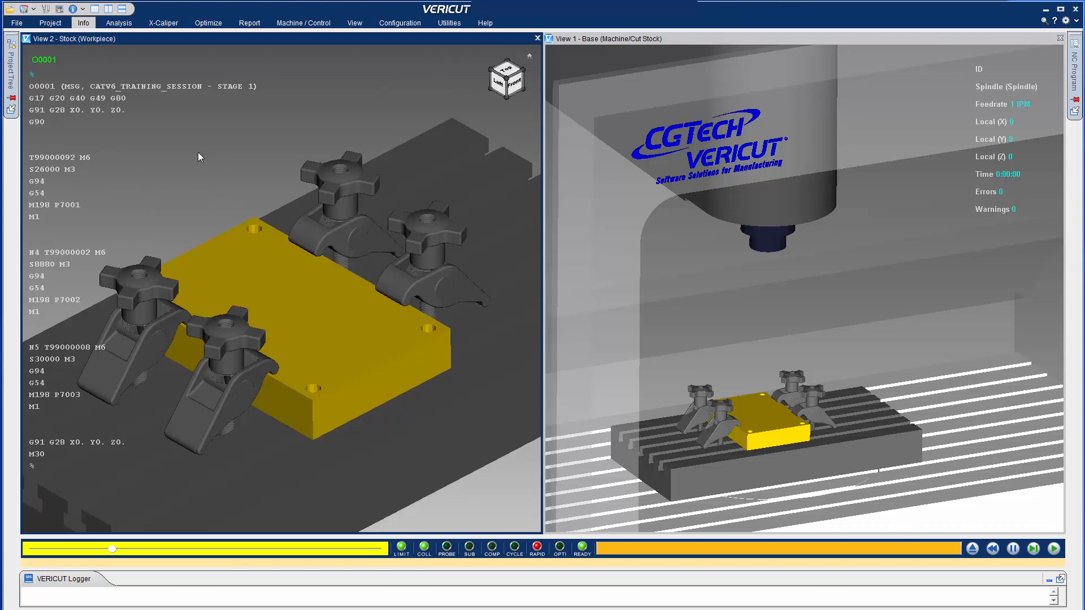
{"action": "mouse_move", "coordinate": [677, 364]}
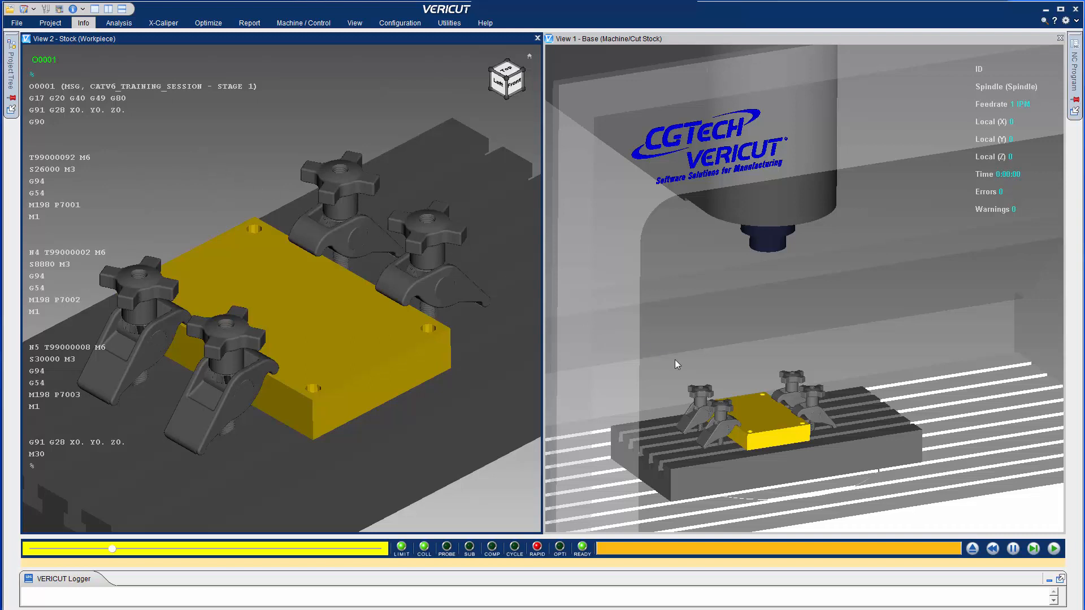
Start the facing program simulation on the loaded CATV6 training session
{"action": "left_click", "coordinate": [1032, 549]}
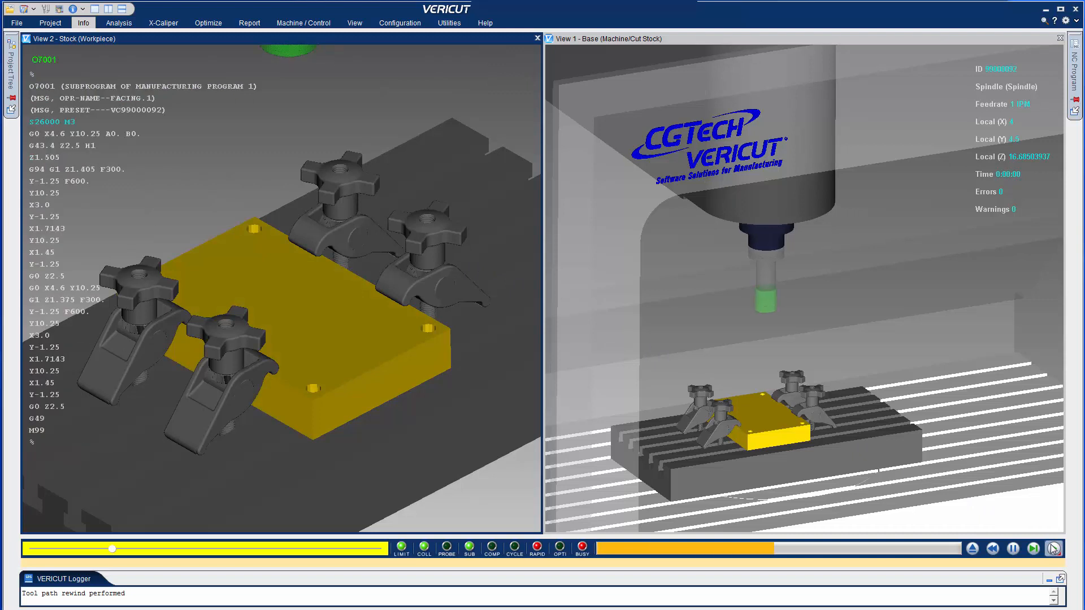
Run the facing passes with the simulation controls until the stock's top face is cut green
{"action": "left_click", "coordinate": [1032, 549]}
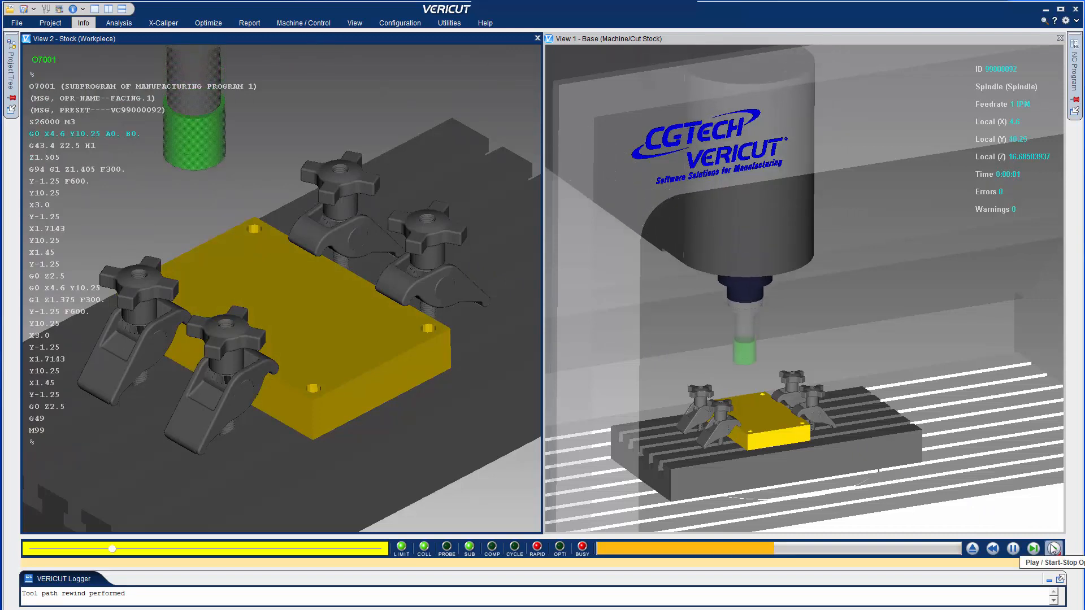
{"action": "left_click", "coordinate": [1054, 549]}
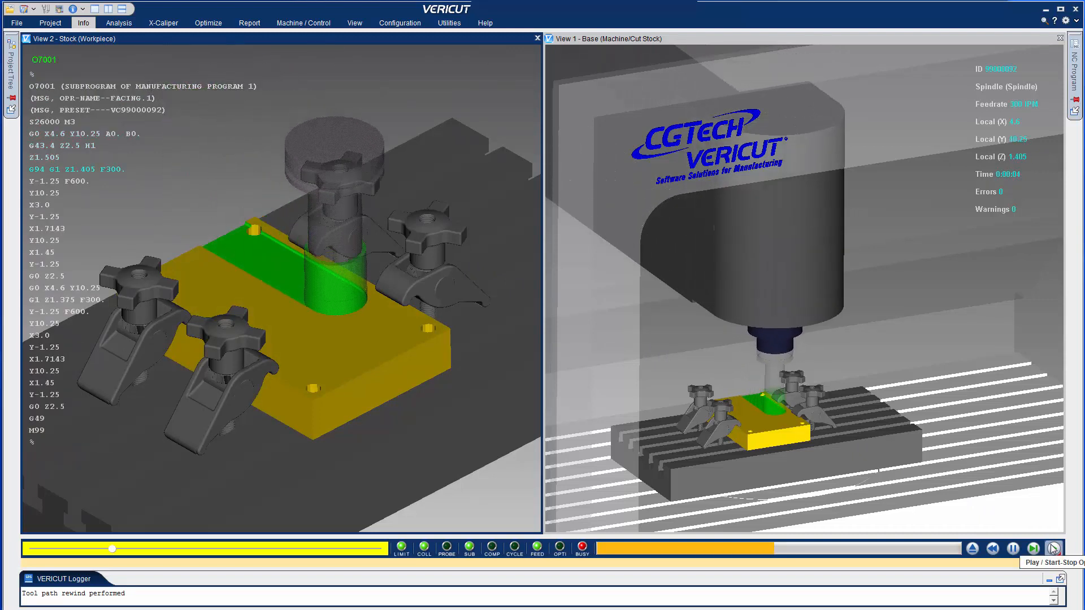
{"action": "left_click", "coordinate": [1053, 548]}
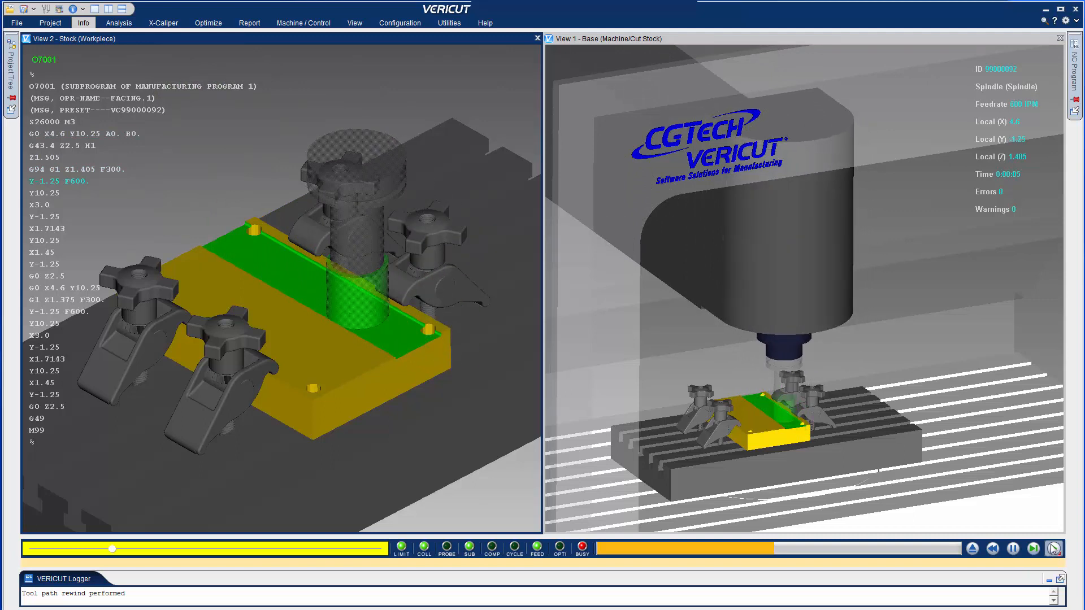
{"action": "left_click", "coordinate": [1032, 549]}
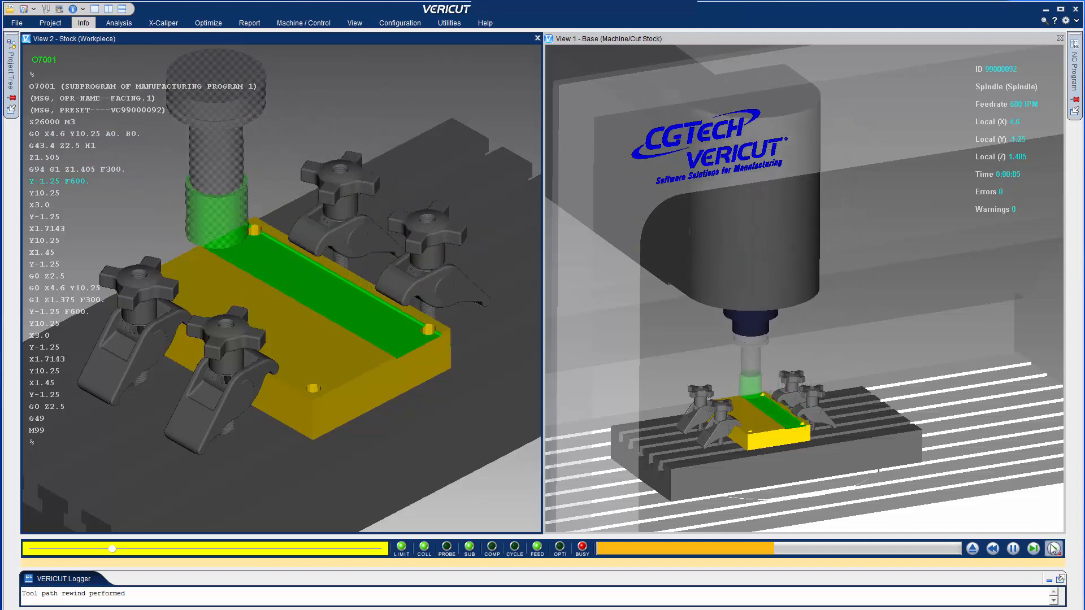
{"action": "left_click", "coordinate": [1052, 548]}
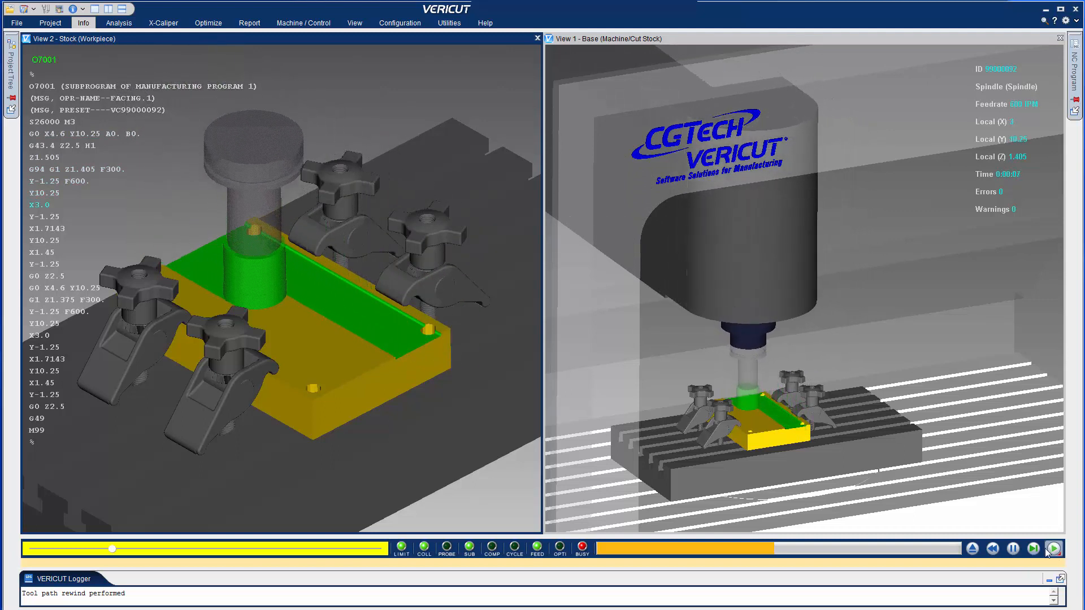
{"action": "left_click", "coordinate": [1052, 548]}
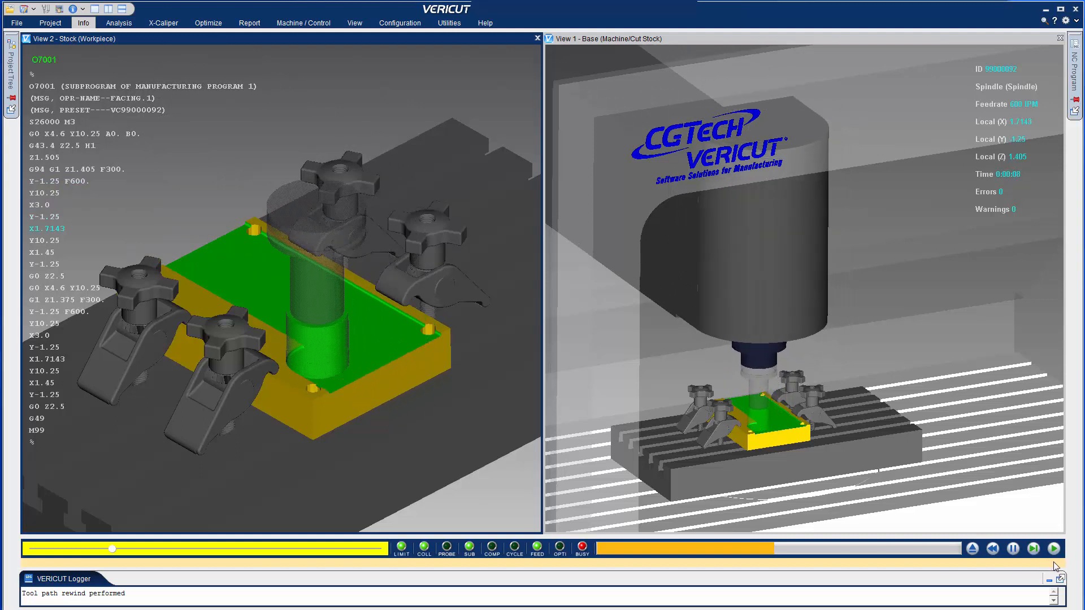
{"action": "left_click", "coordinate": [1051, 549]}
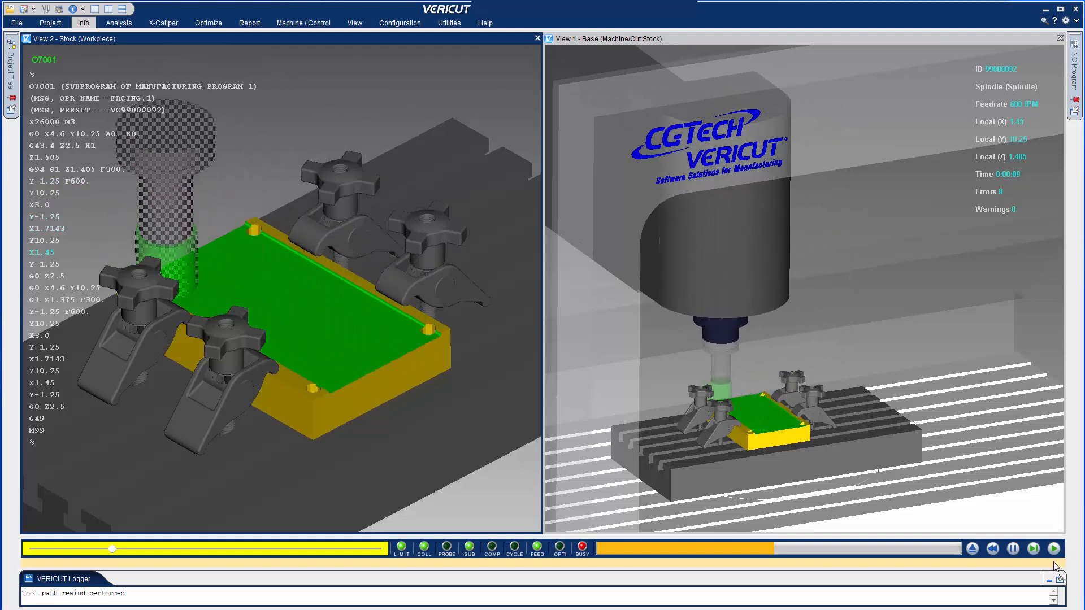
{"action": "left_click", "coordinate": [1052, 548]}
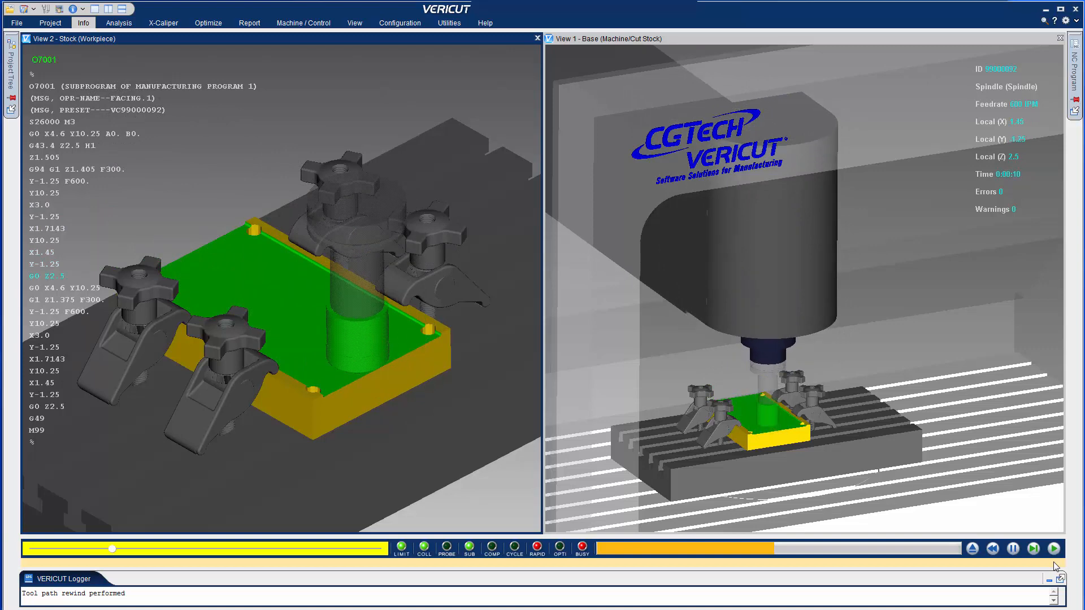
{"action": "left_click", "coordinate": [1052, 549]}
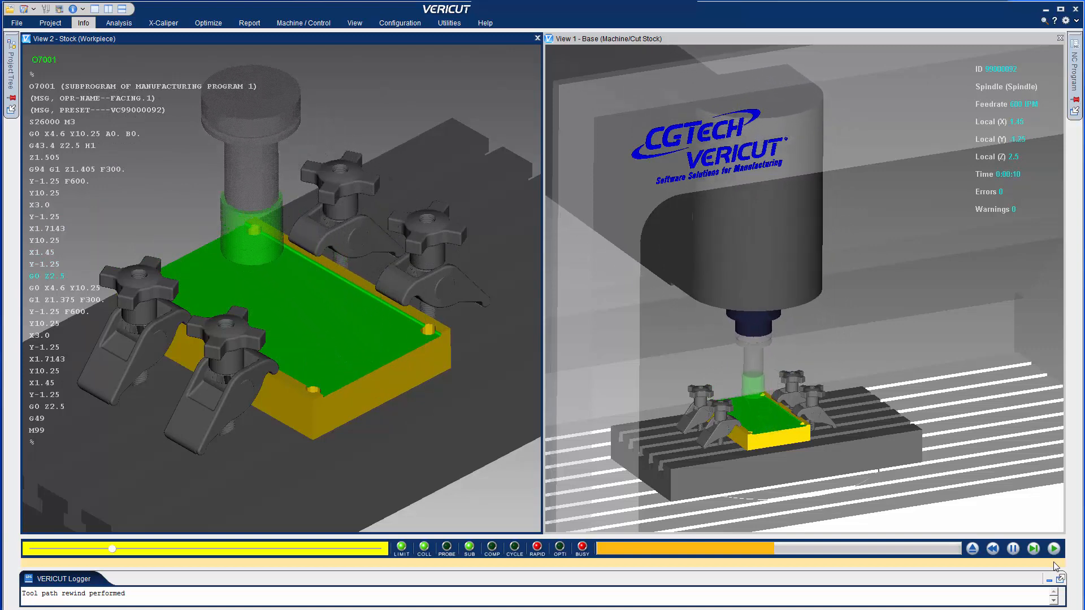
{"action": "left_click", "coordinate": [1032, 548]}
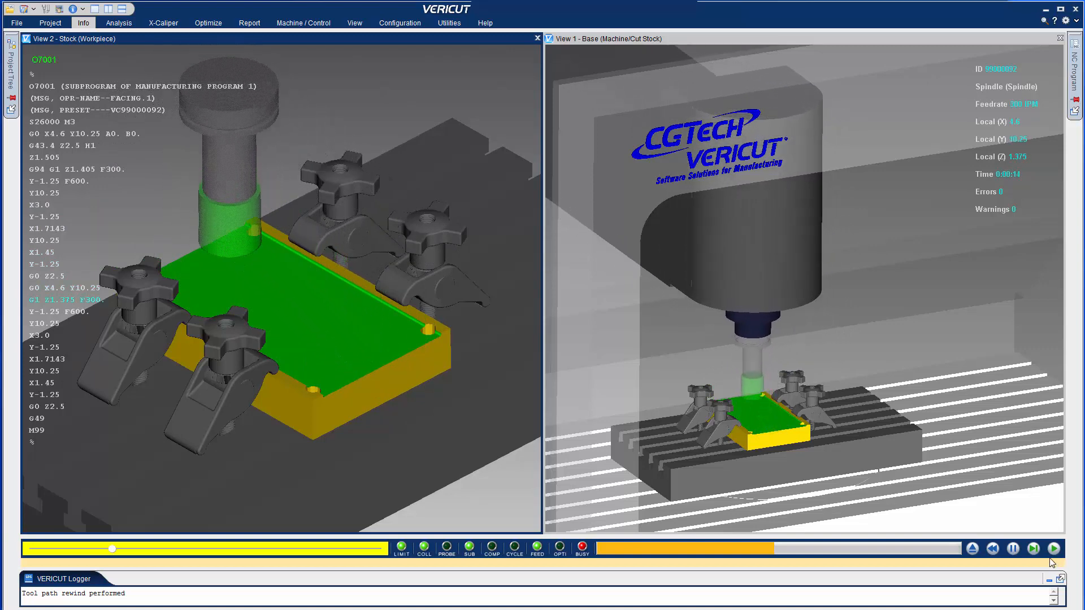
{"action": "left_click", "coordinate": [1012, 548]}
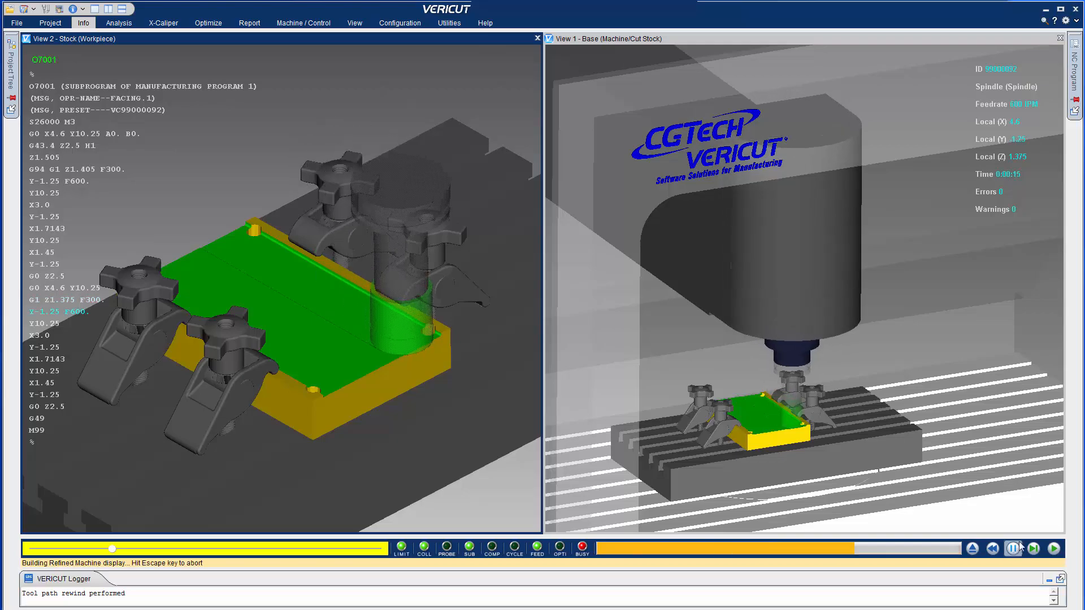